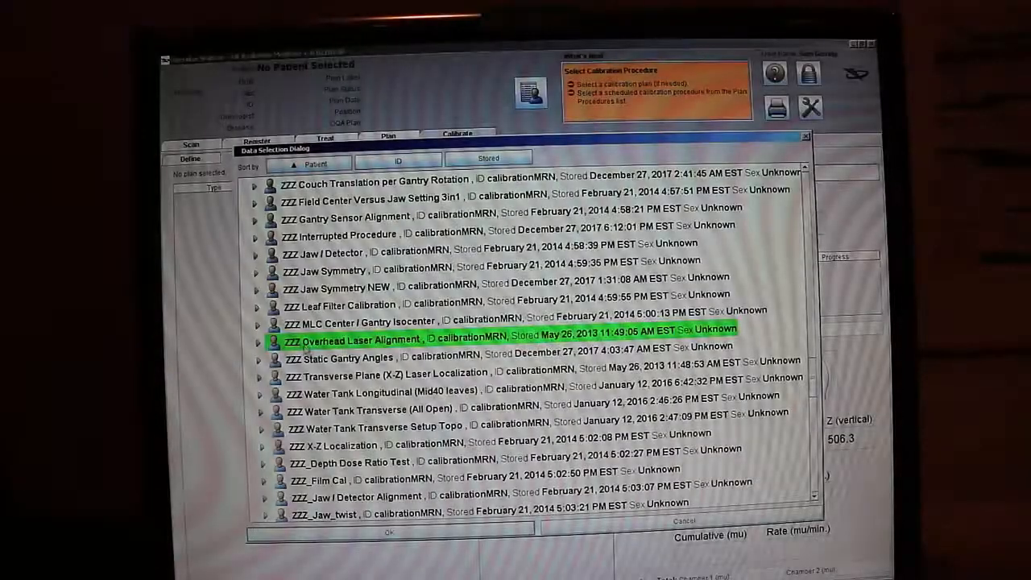
Step: Choose the ZZZ Overhead Laser Alignment calibration plan and acknowledge its QA procedure was added
{"action": "left_click", "coordinate": [259, 340]}
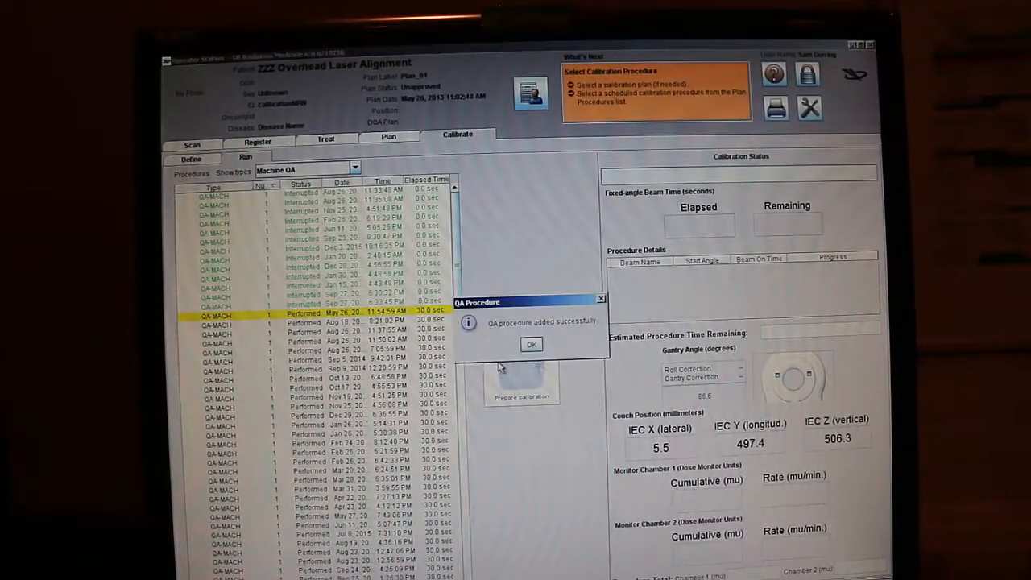
{"action": "left_click", "coordinate": [531, 344]}
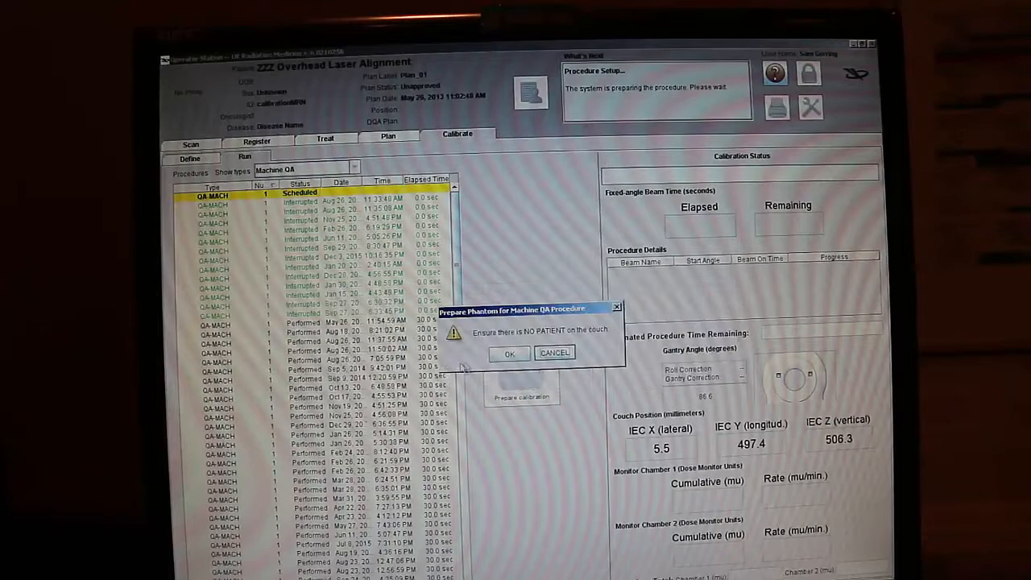
Step: Confirm in the Prepare Phantom dialog that no patient is on the couch
{"action": "left_click", "coordinate": [509, 352]}
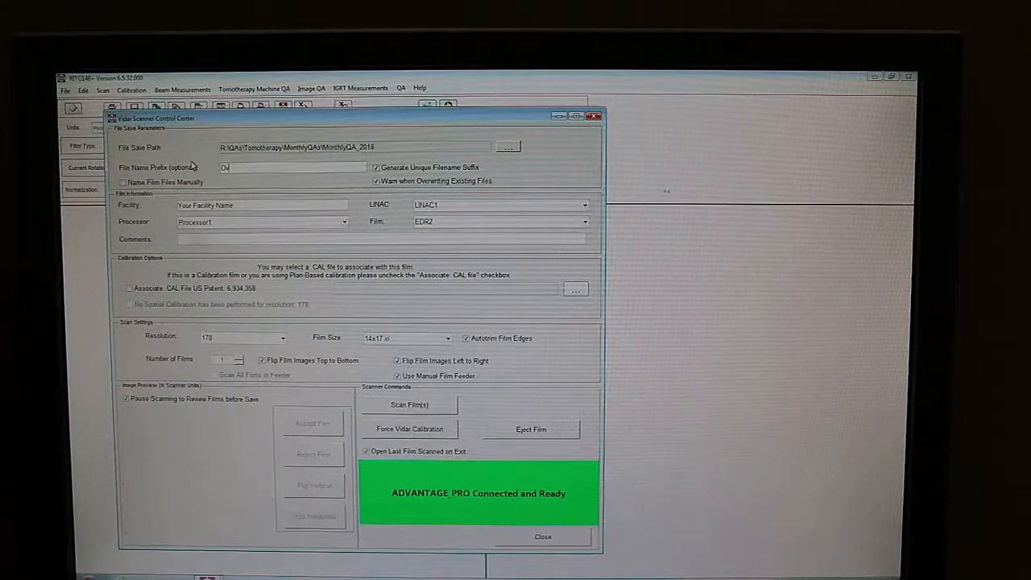
Step: Enter 'Overhead Laser Alignment Video' as the Vidar scanner's file name prefix
{"action": "type", "text": "Overhead Laser Alignment Video"}
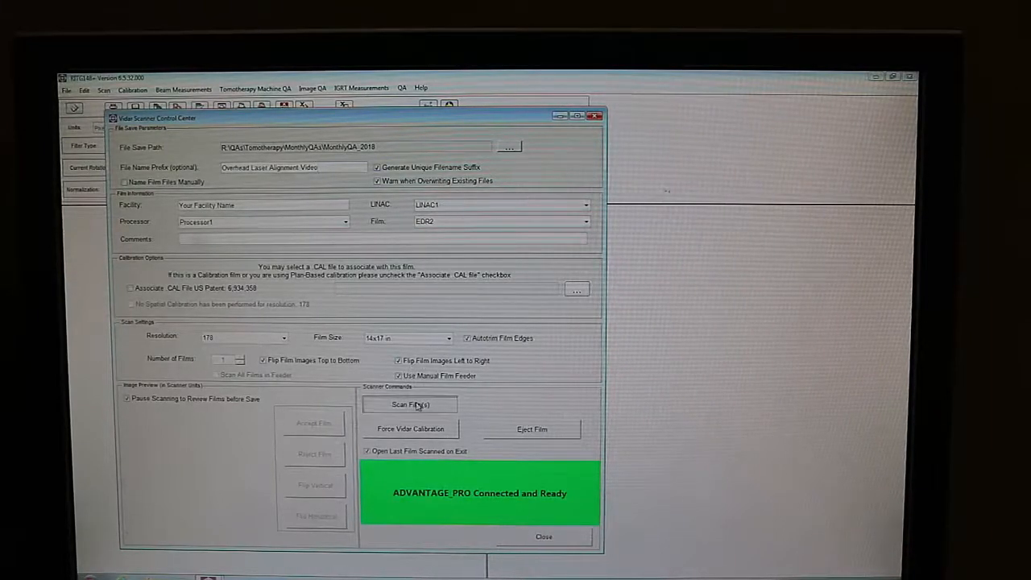
Step: Scan the overhead laser film on the Vidar and accept the preview as the reference image
{"action": "left_click", "coordinate": [411, 404]}
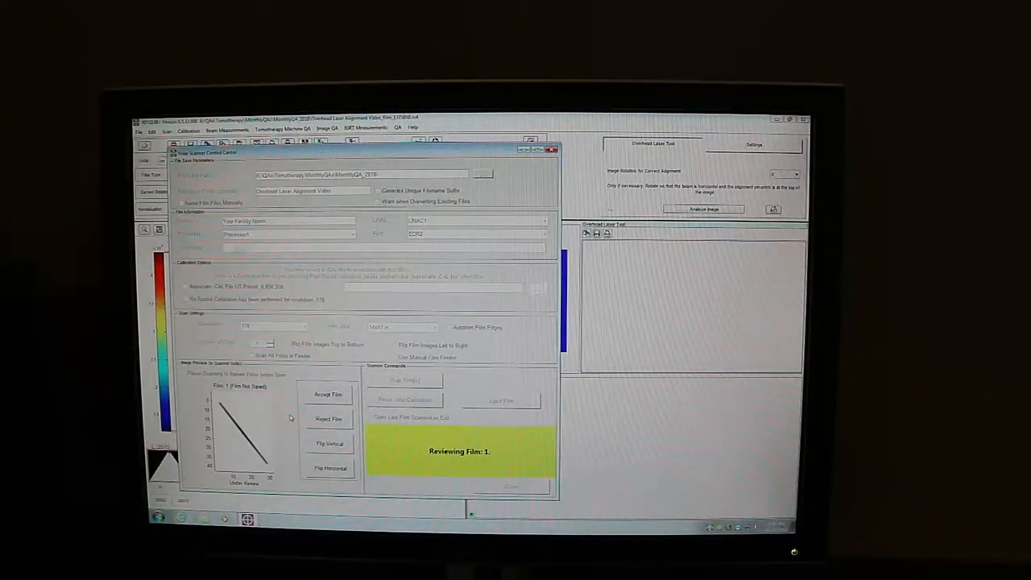
{"action": "left_click", "coordinate": [329, 394]}
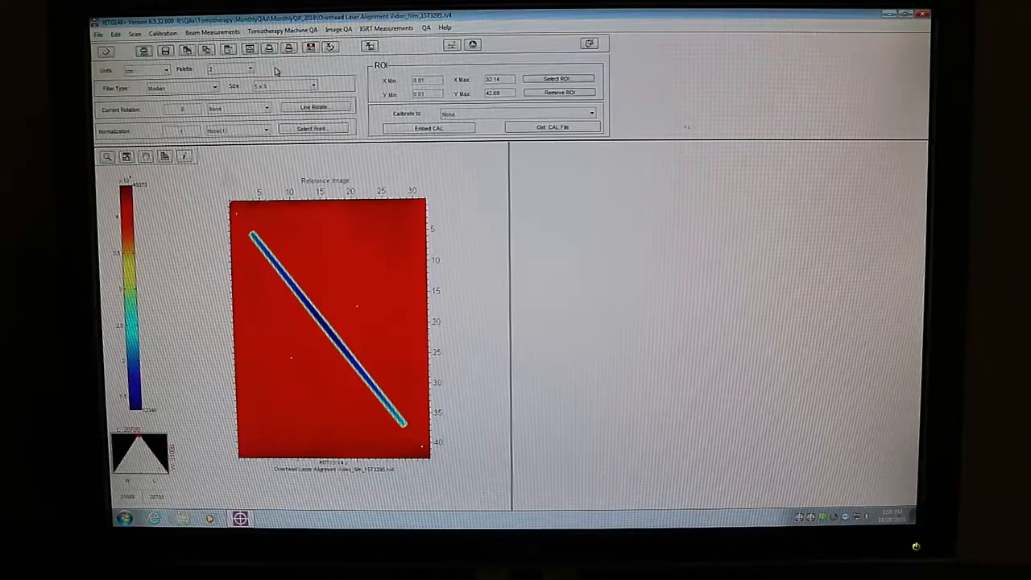
Step: Run the Overhead Laser Position Tool from Tomotherapy Machine QA to get the aligned image and offset/rotation results
{"action": "left_click", "coordinate": [278, 34]}
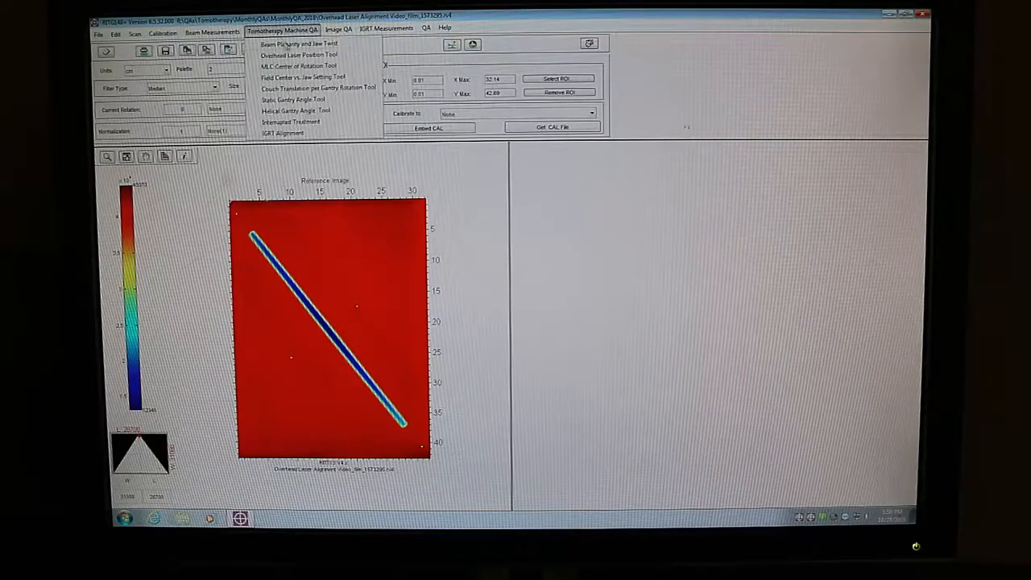
{"action": "left_click", "coordinate": [274, 36]}
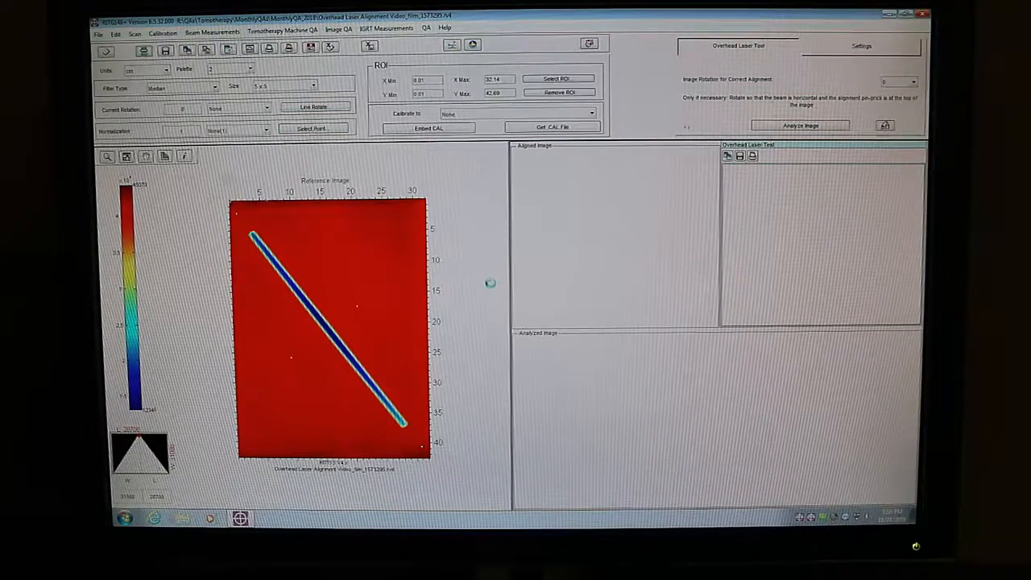
{"action": "left_click", "coordinate": [799, 125]}
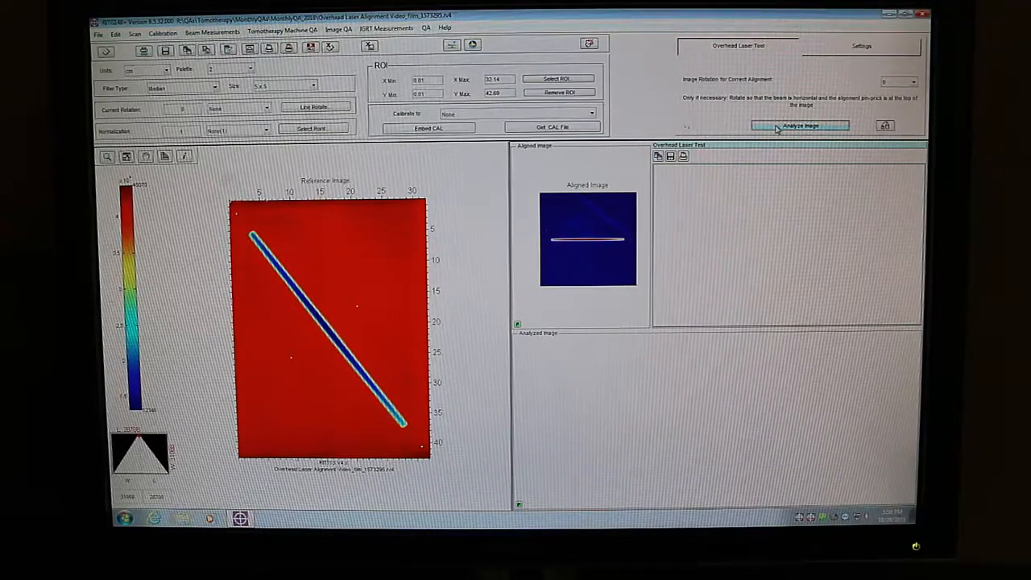
{"action": "left_click", "coordinate": [800, 125]}
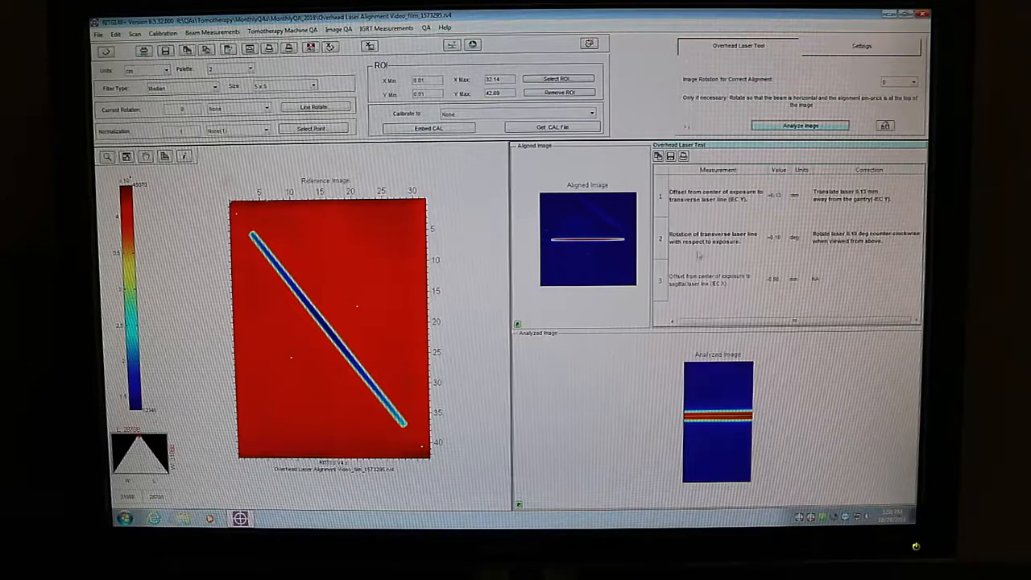